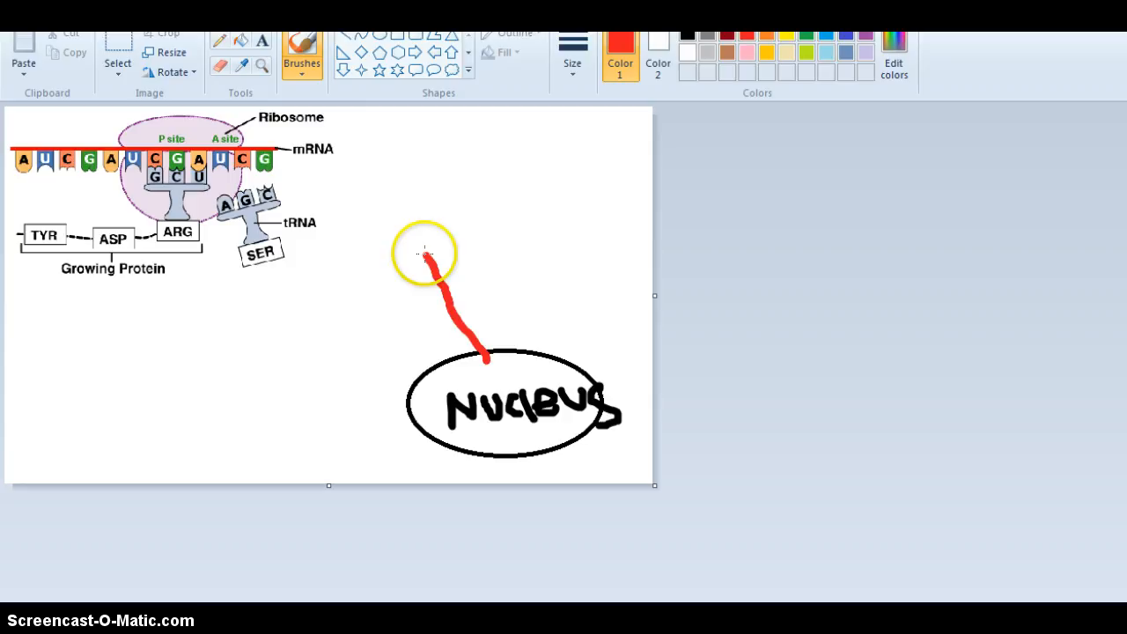
- Draw the red freehand mRNA line from the nucleus up to the strand at the ribosome
left_click_drag(422, 254, 204, 123)
type("rRNA")
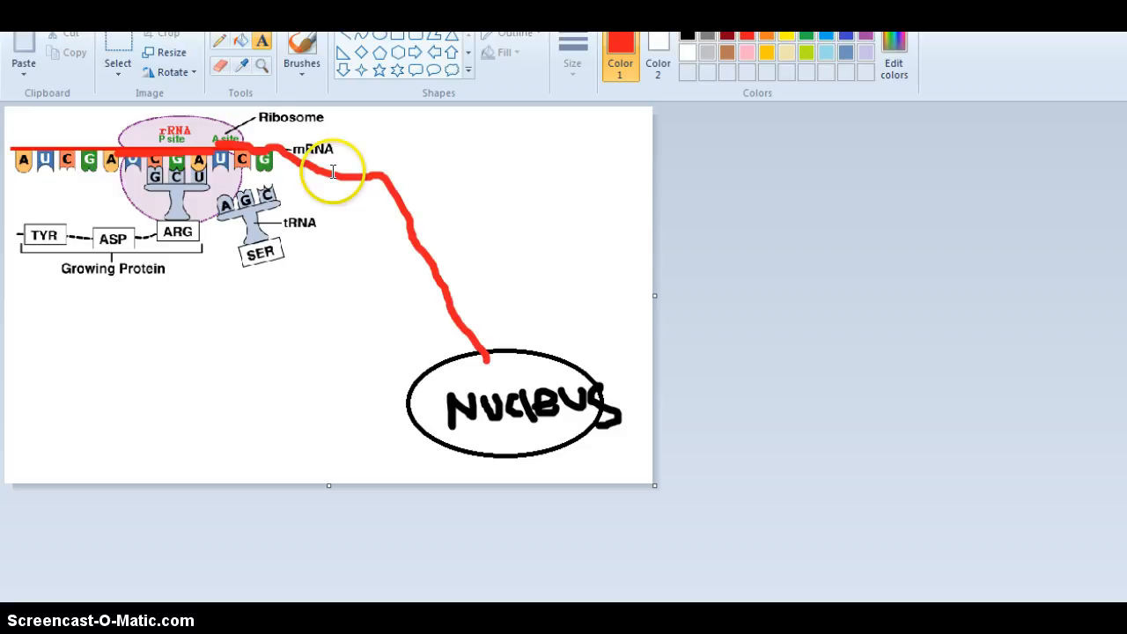
mouse_move(447, 97)
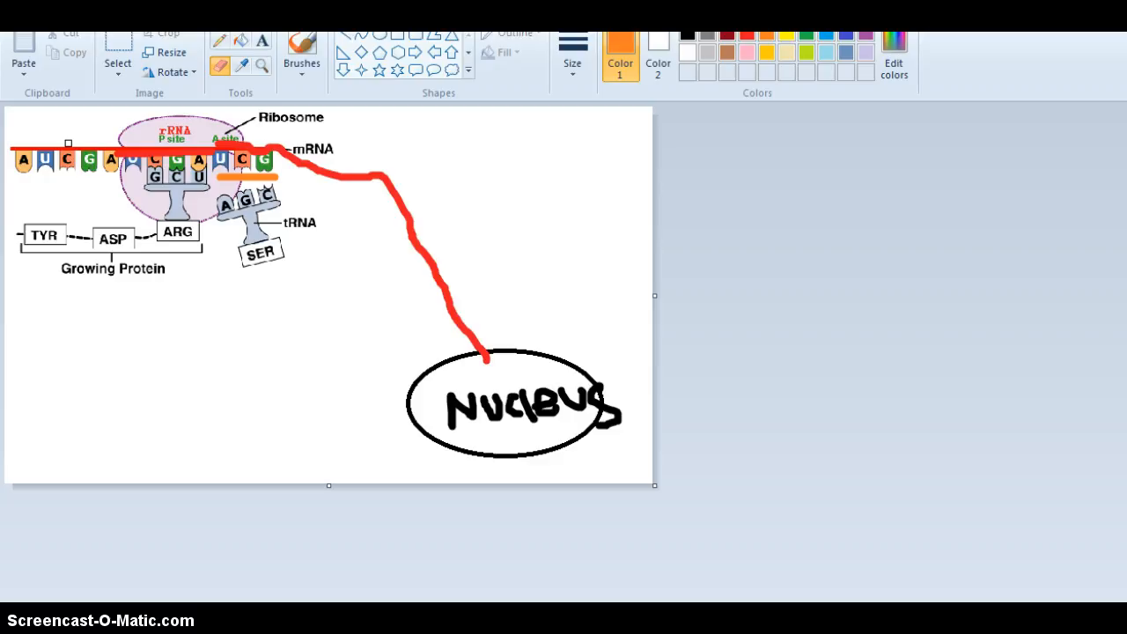
- Pick blue in the colour palette for painting over the TYR and ASP boxes
left_click(747, 38)
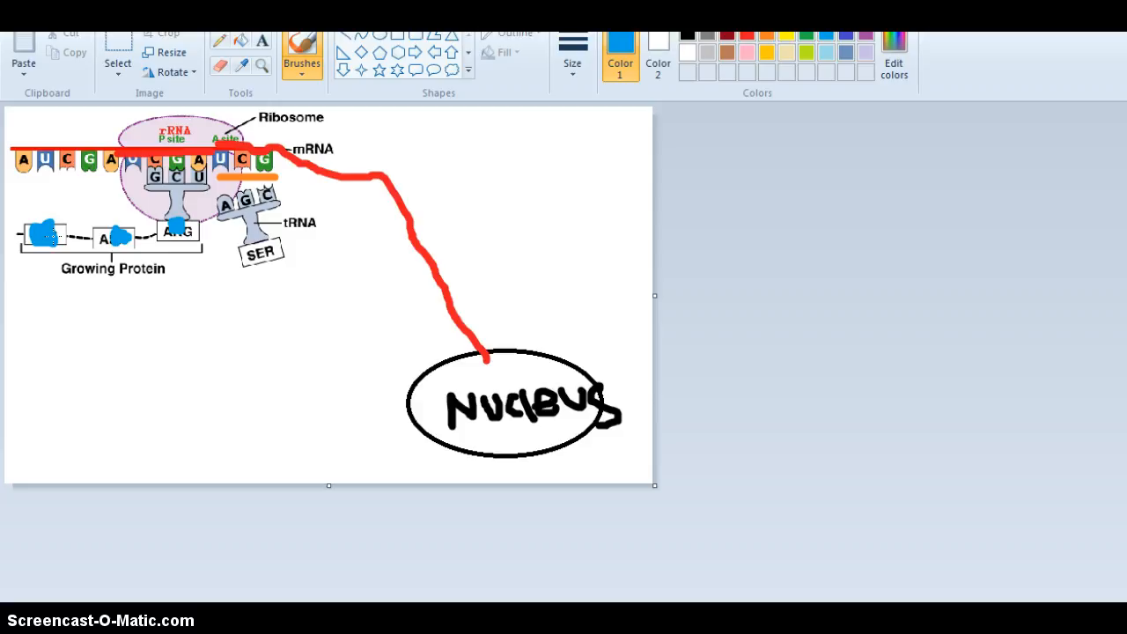
mouse_move(791, 40)
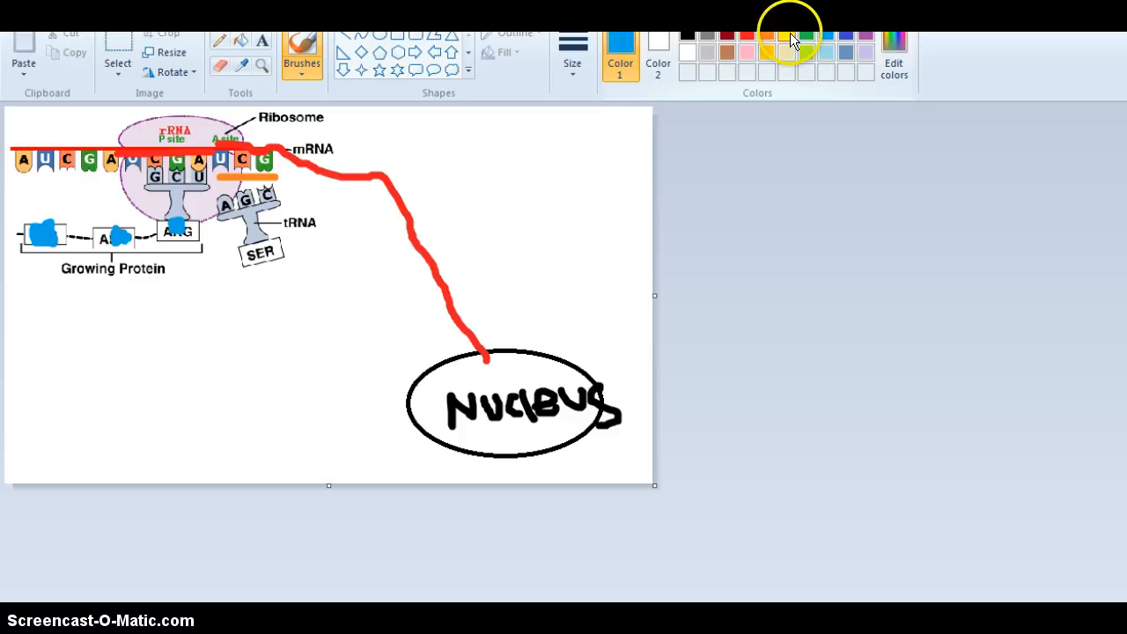